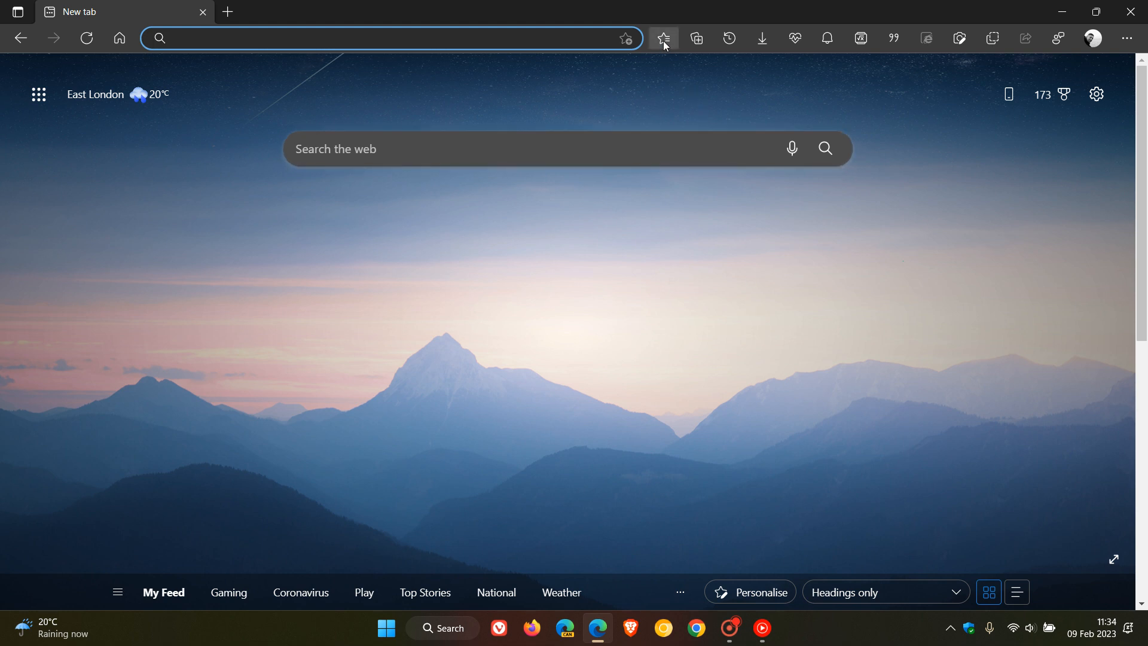
Open sample.pdf ("A Simple PDF File") from the favourites list in Edge's PDF reader
left_click(661, 38)
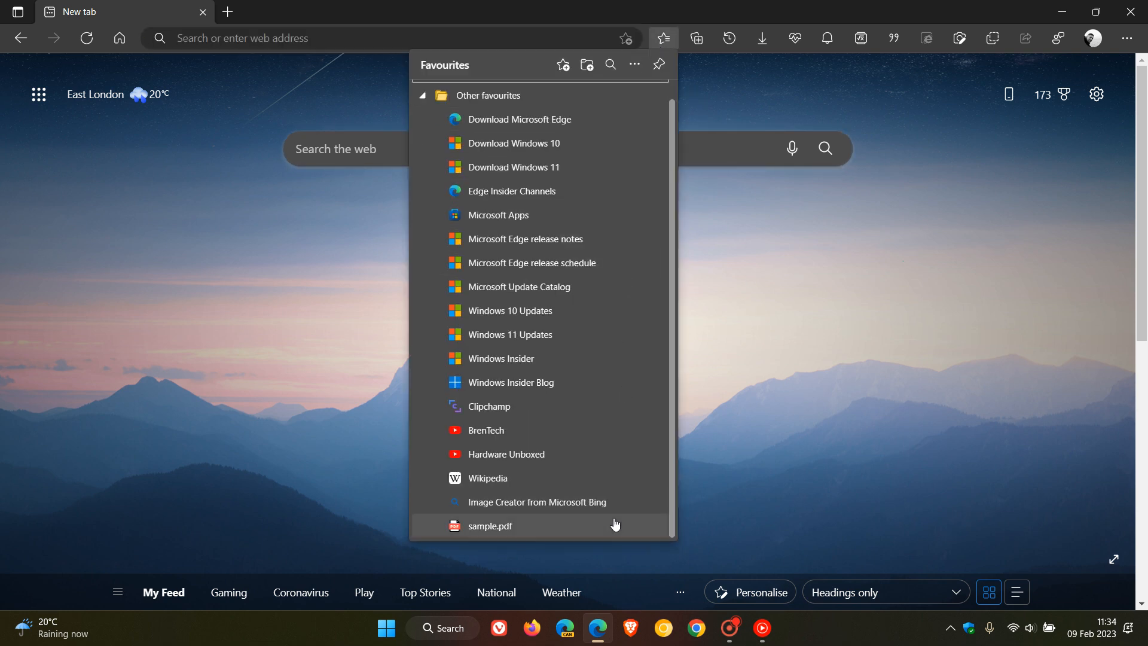
left_click(491, 526)
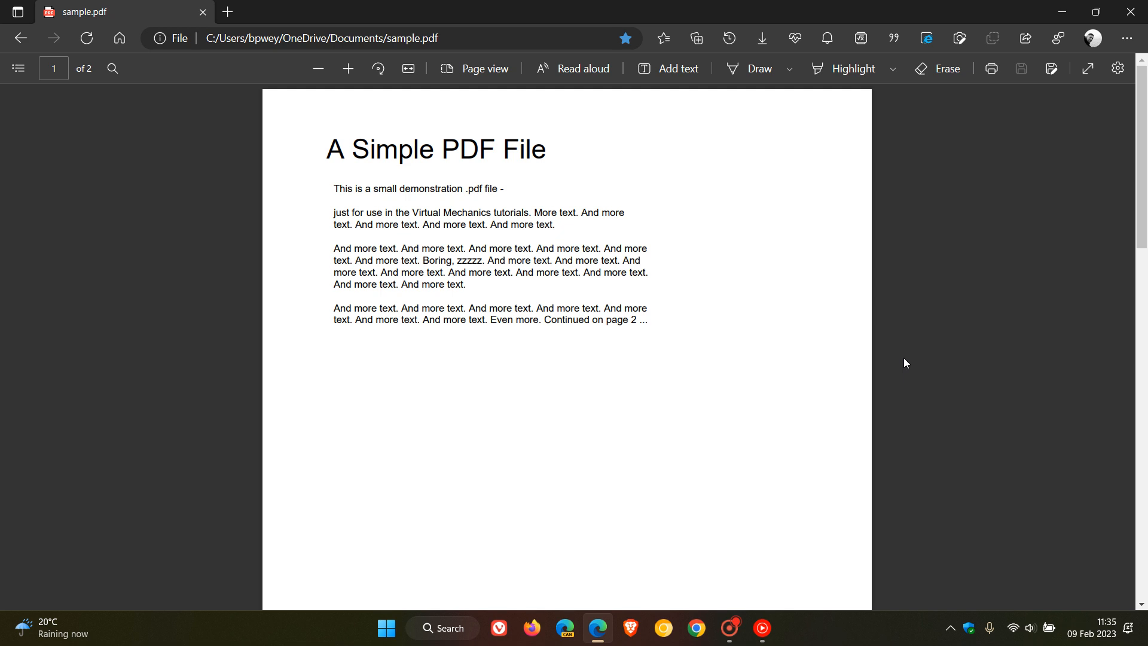
mouse_move(881, 236)
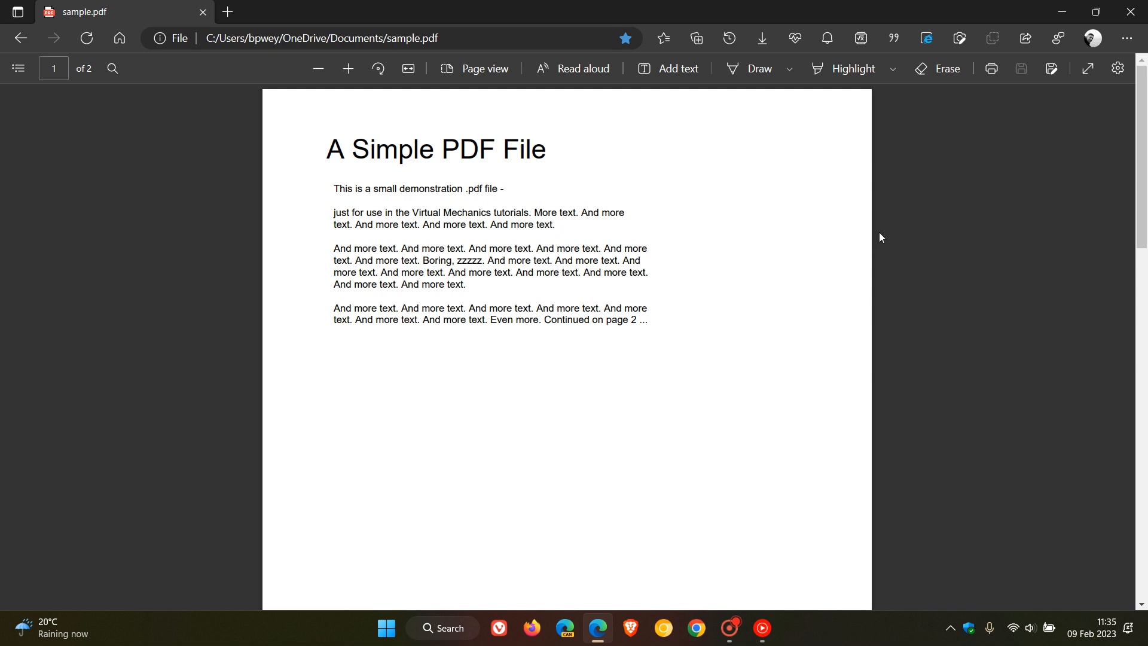
mouse_move(822, 222)
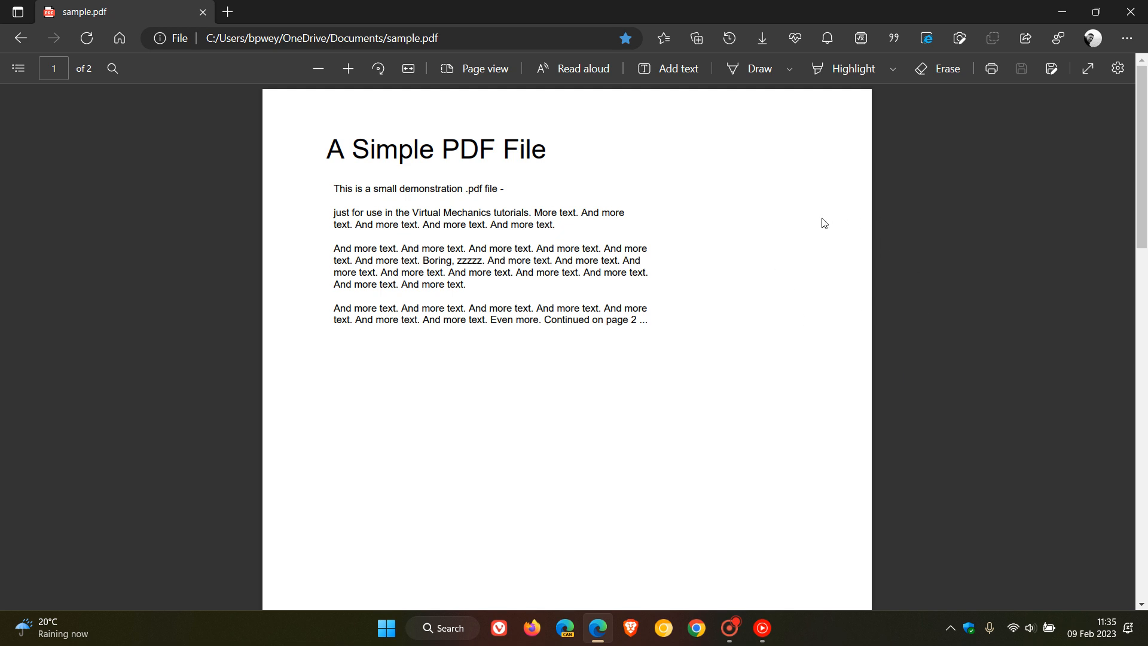
mouse_move(914, 268)
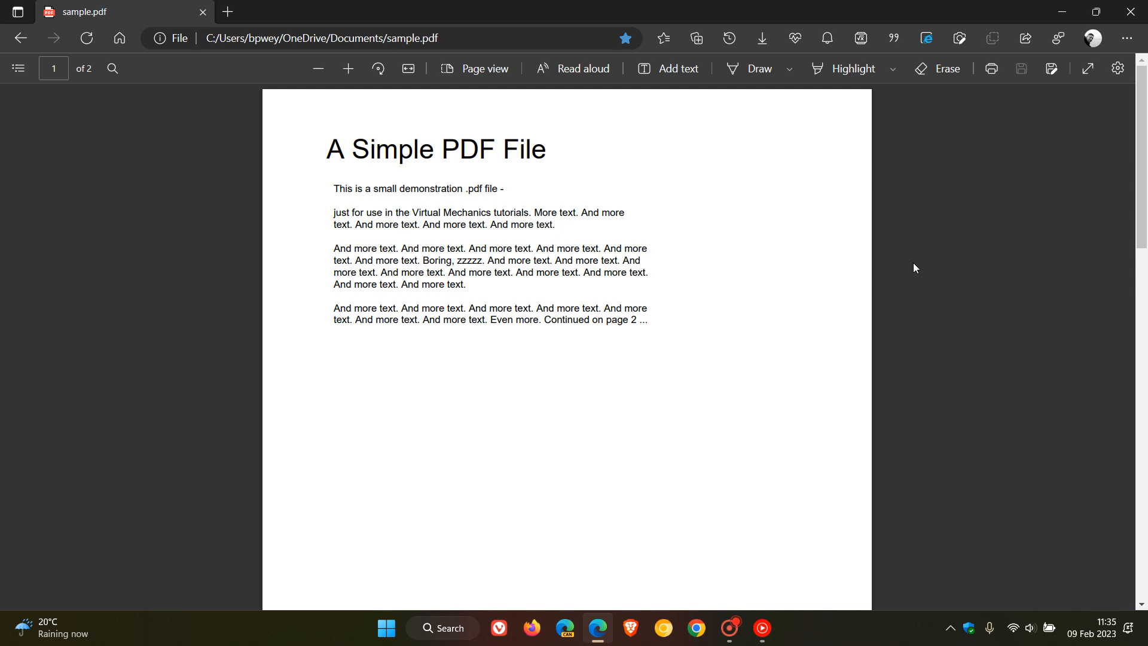
mouse_move(849, 259)
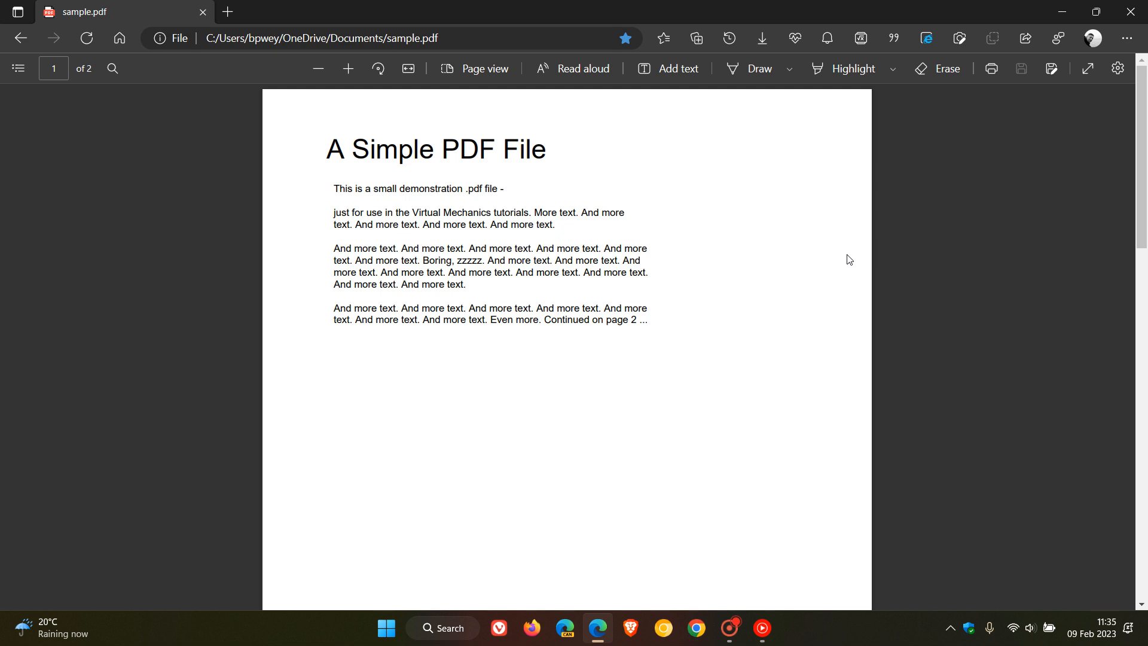
mouse_move(840, 162)
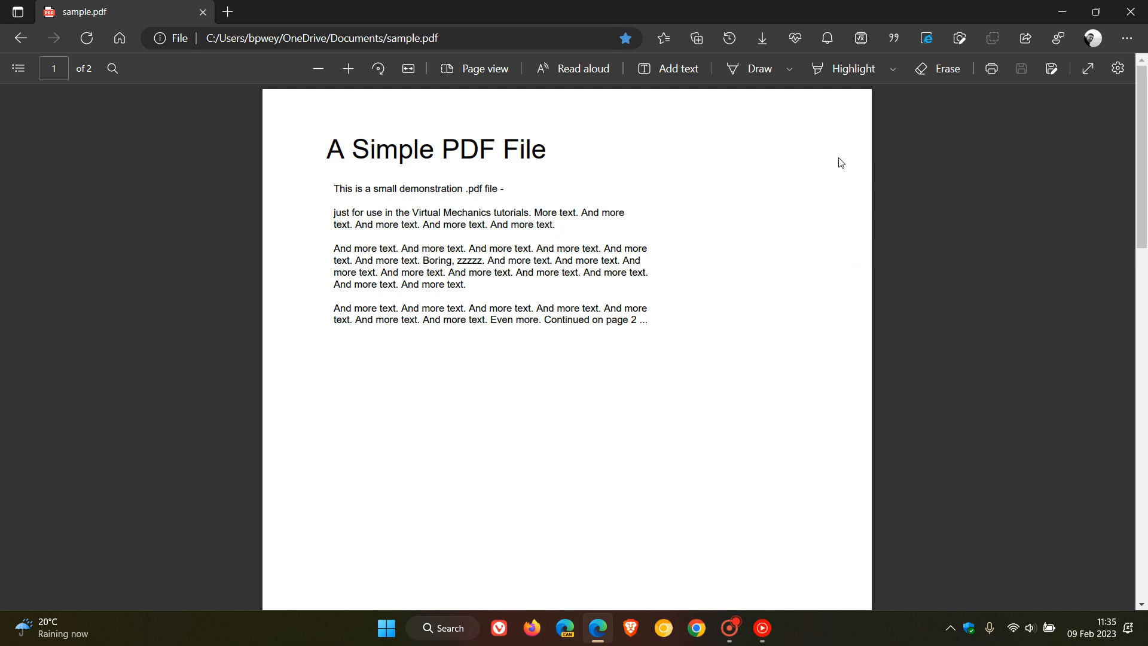
mouse_move(880, 222)
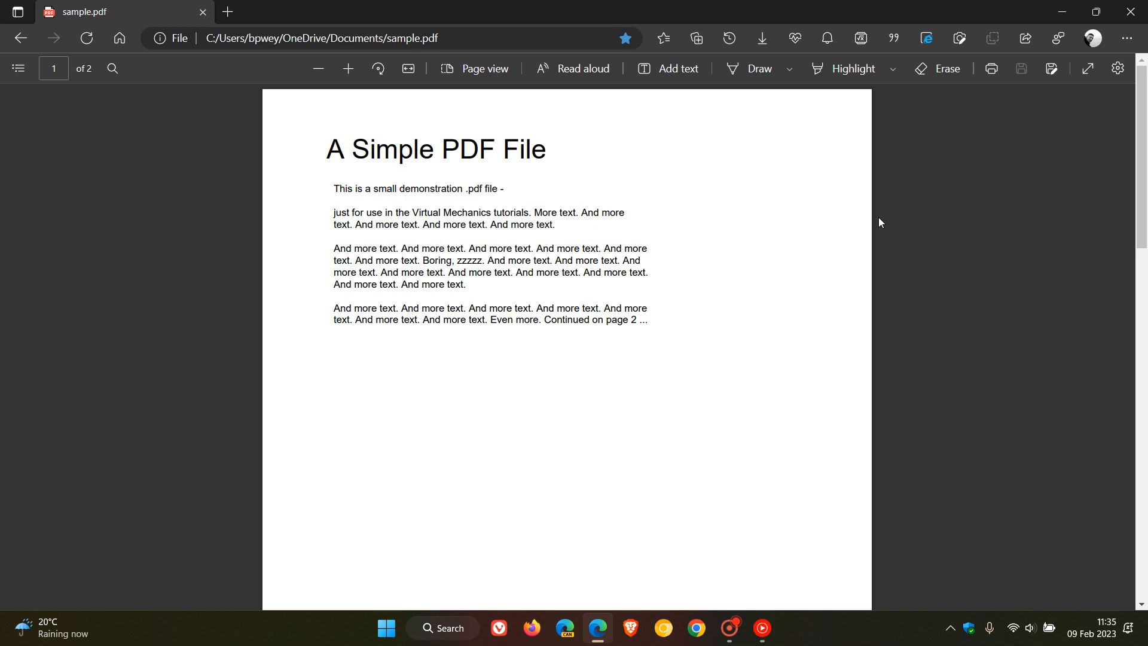
mouse_move(862, 235)
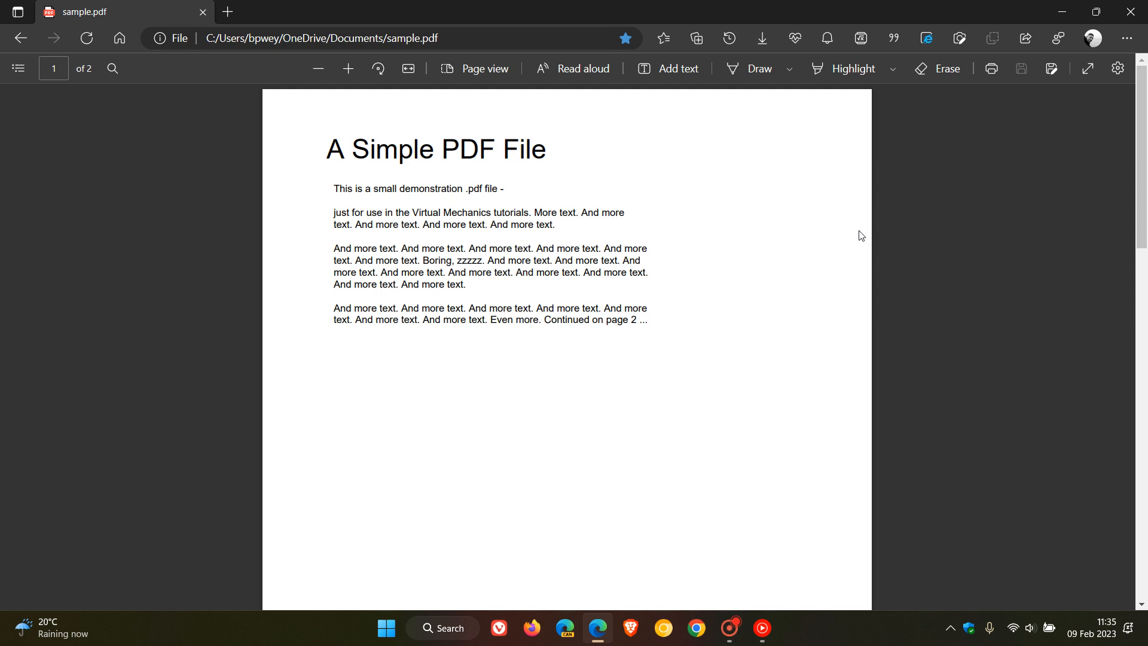
mouse_move(899, 218)
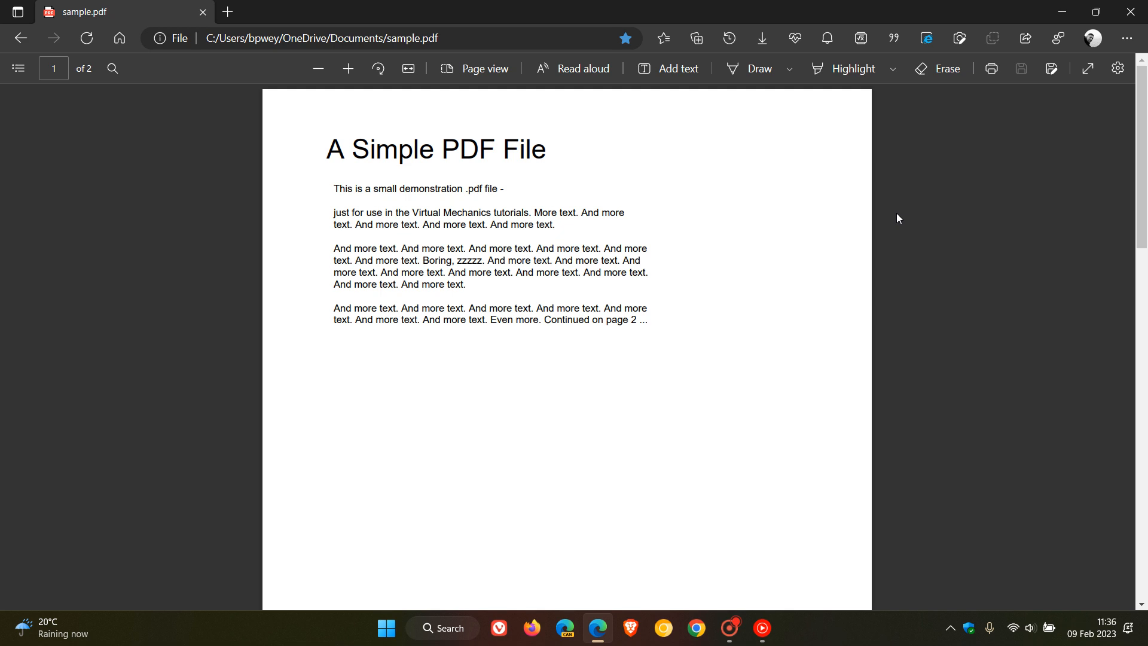
mouse_move(908, 259)
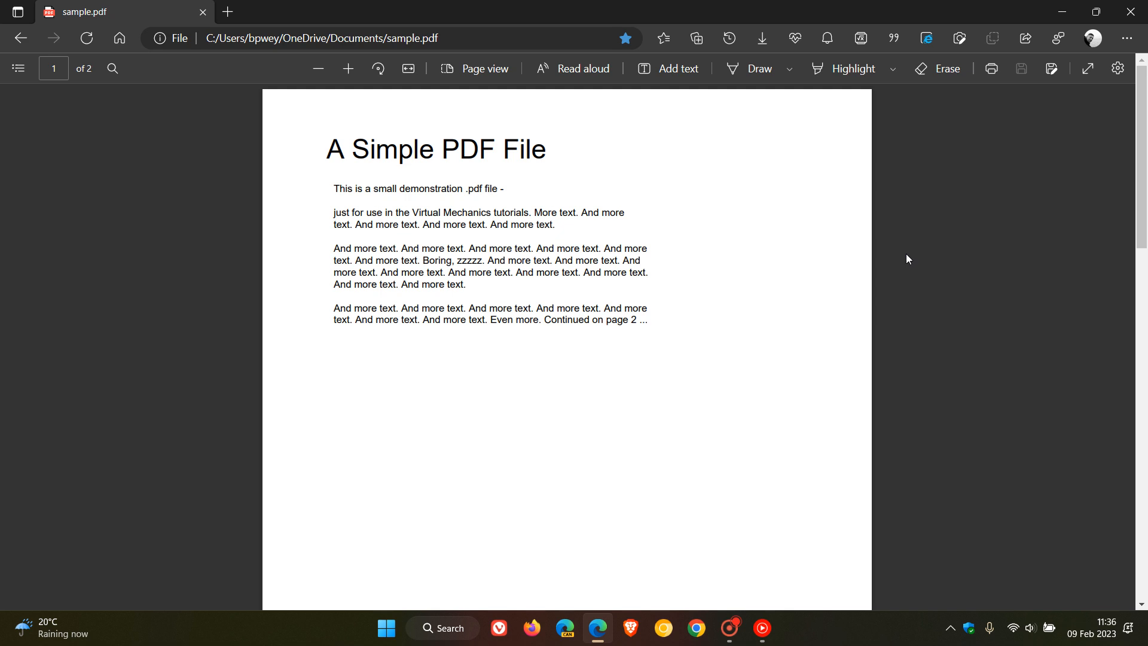
mouse_move(875, 252)
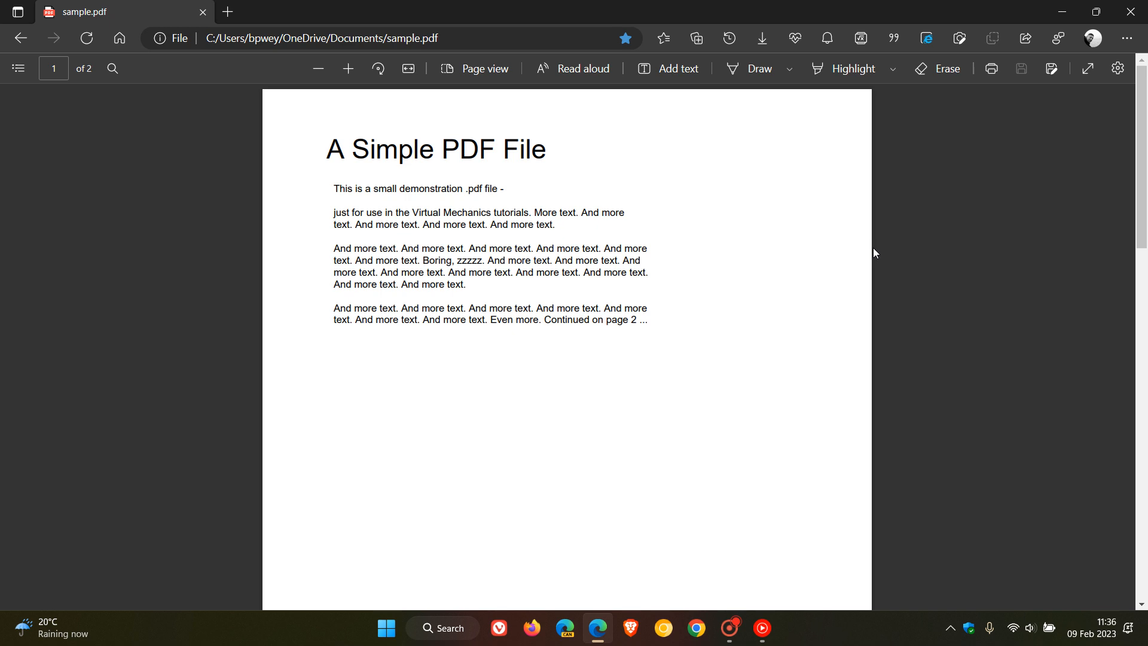
mouse_move(206, 70)
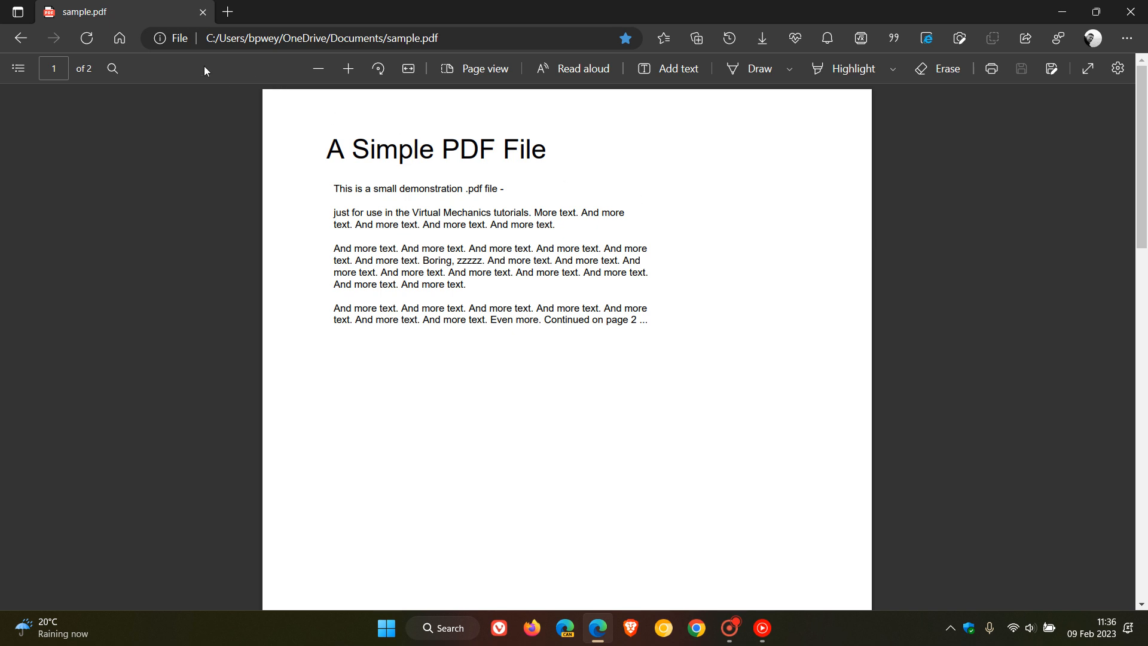
Navigate back from the PDF to the New tab start page
left_click(395, 38)
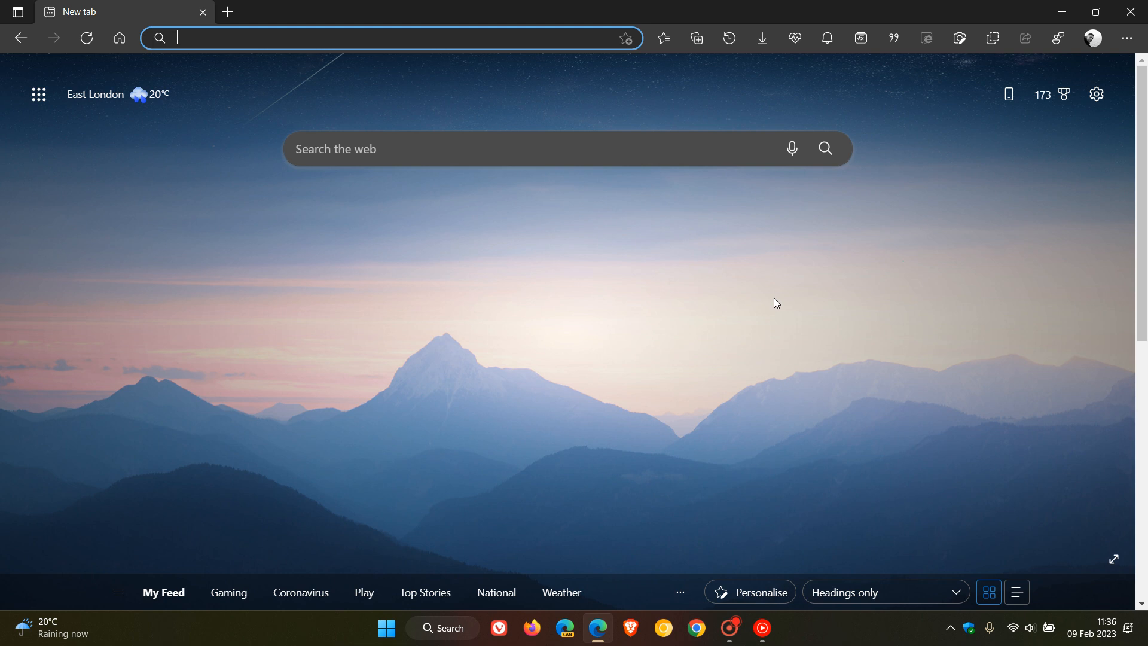
mouse_move(331, 64)
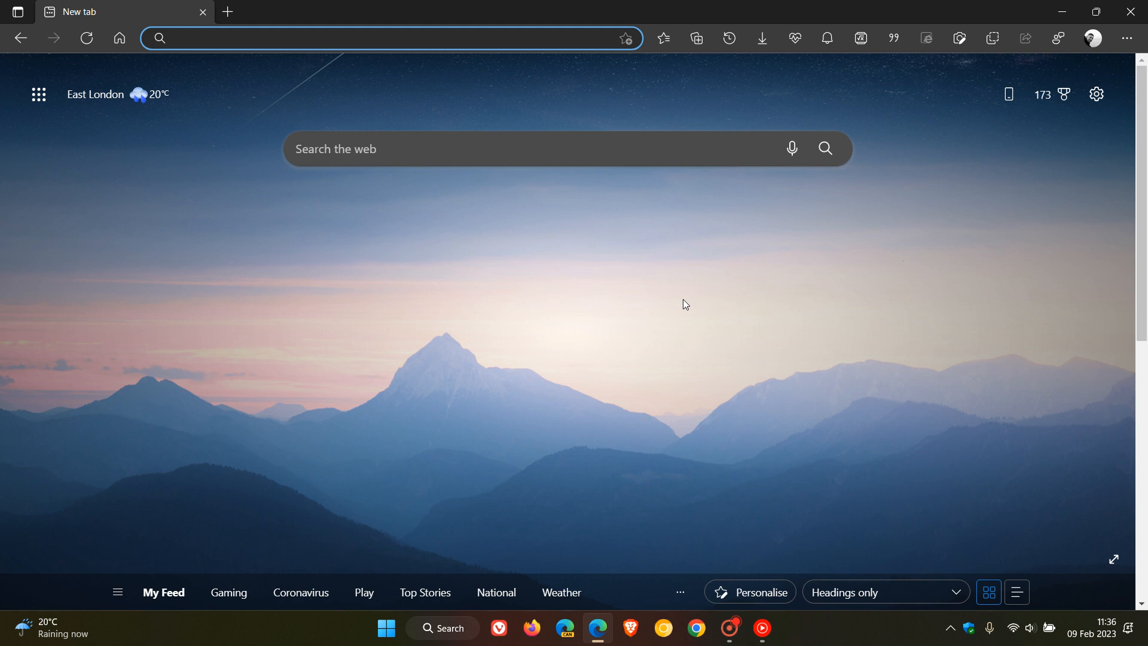
mouse_move(762, 293)
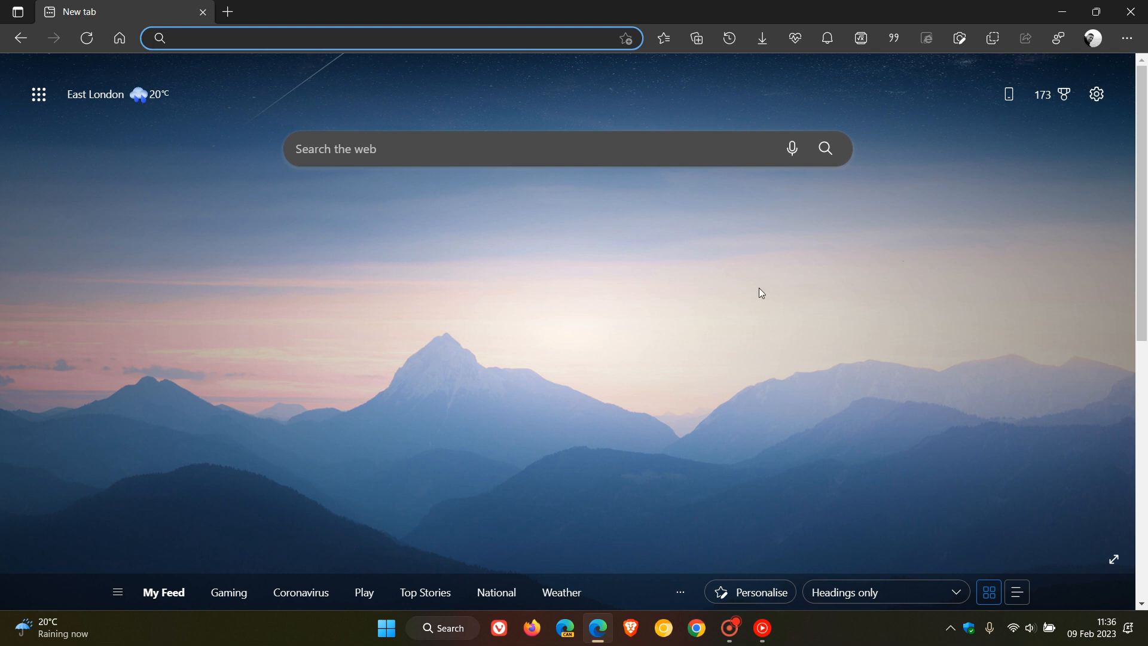